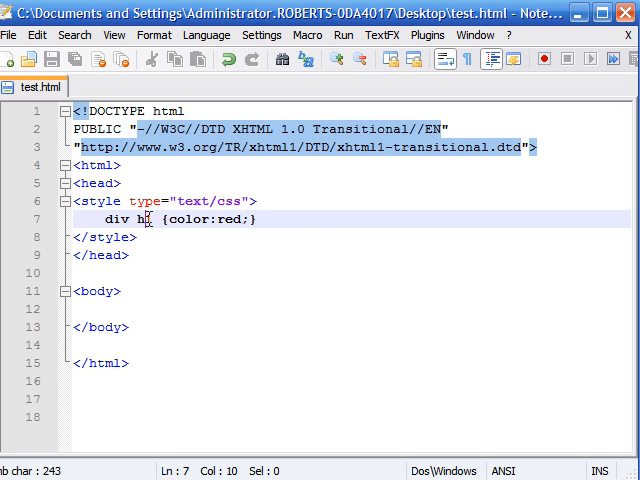
- Change the CSS selector to div>h1 {color:red;} so it targets only direct-child headings
double_click(138, 218)
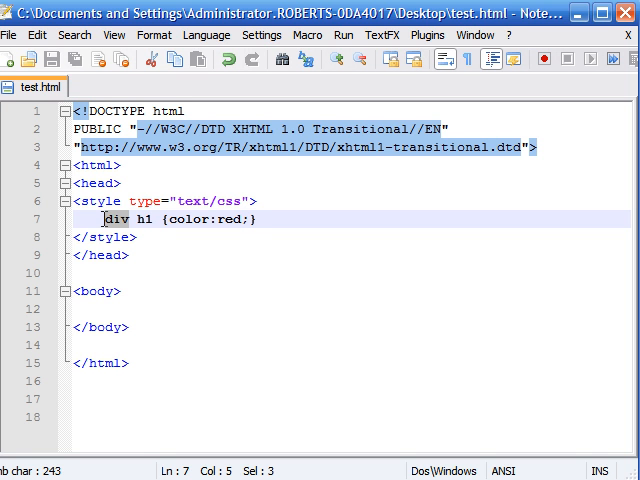
mouse_move(164, 244)
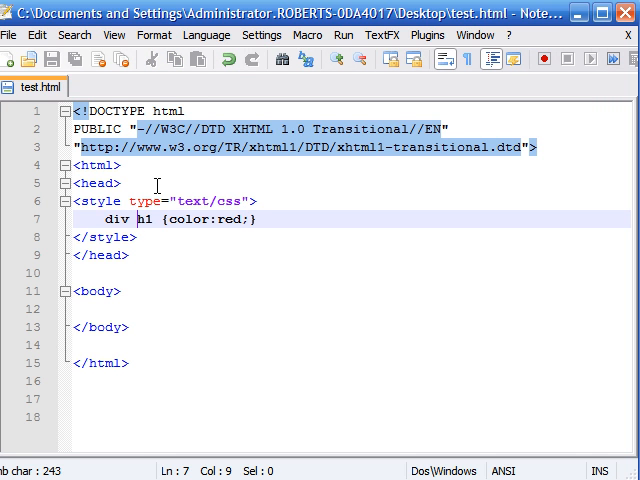
text(>)
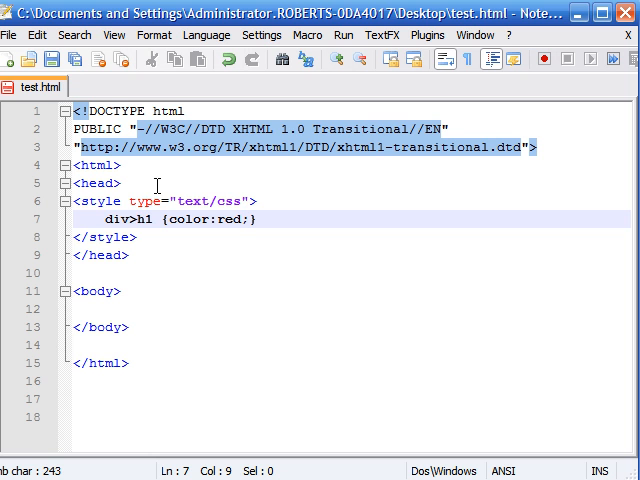
mouse_move(238, 354)
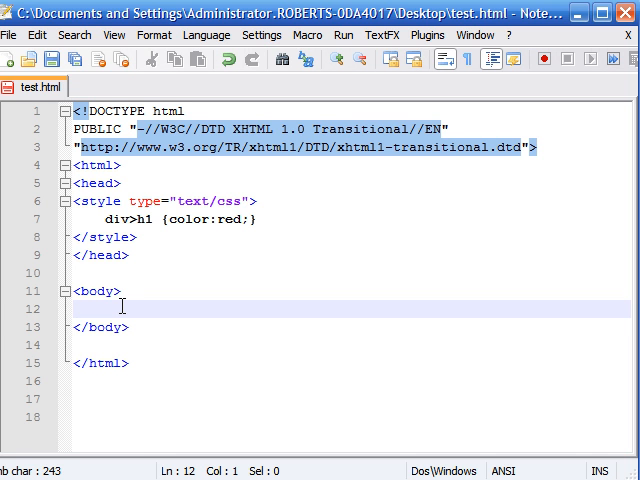
- Add a div in the body containing <h1>this will work</h1> as its direct child
text(<div>)
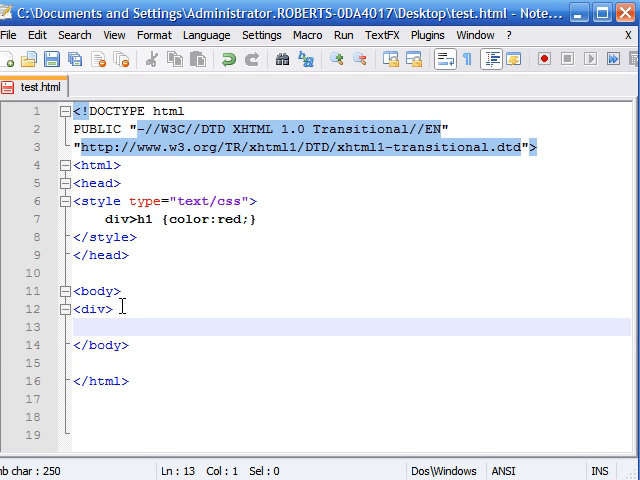
text(<h1)
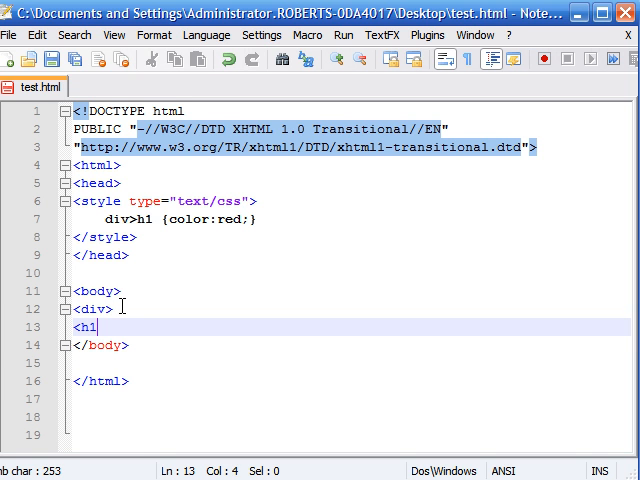
text(>)
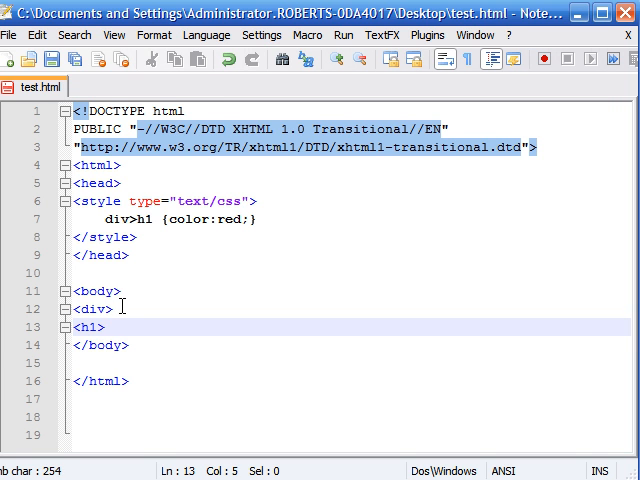
text(this will)
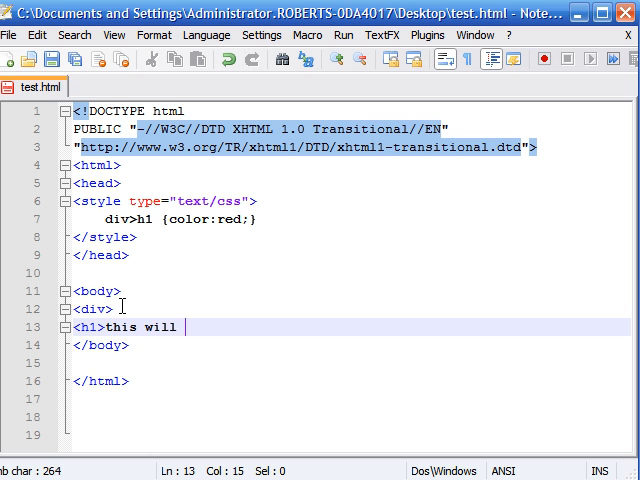
text(work</h1>)
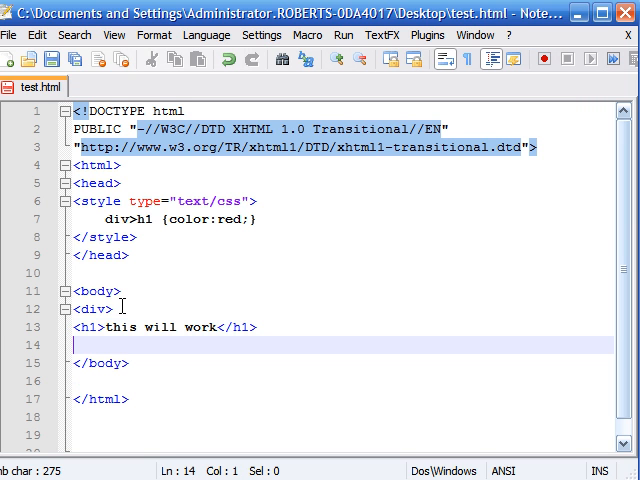
text(</div>)
click(342, 380)
text(<div>)
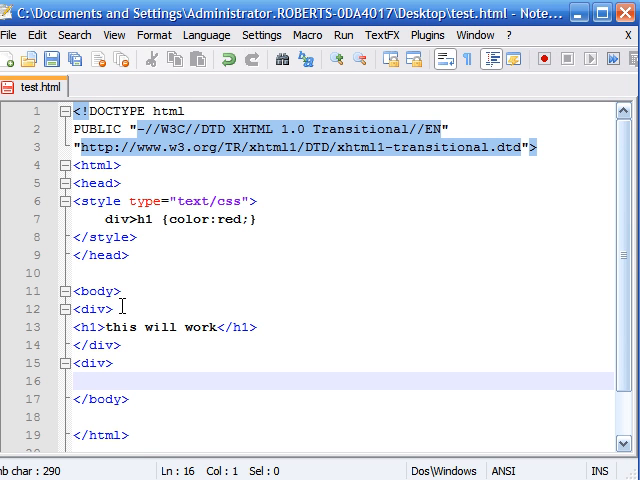
- Add a second div wrapping <em><h1>this wont work</h1></em> below the first
text(<em>)
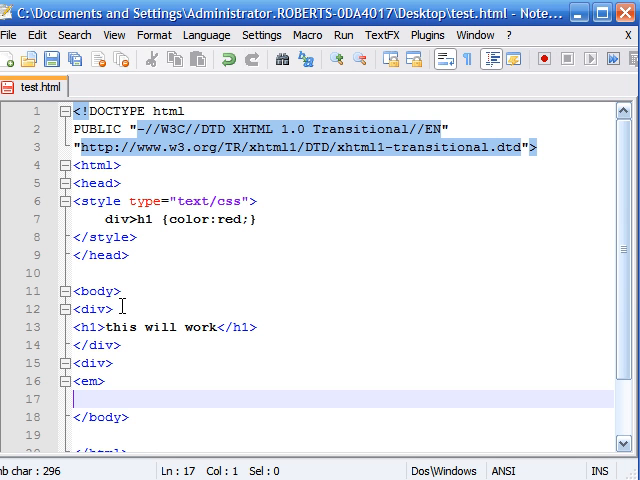
text(<)
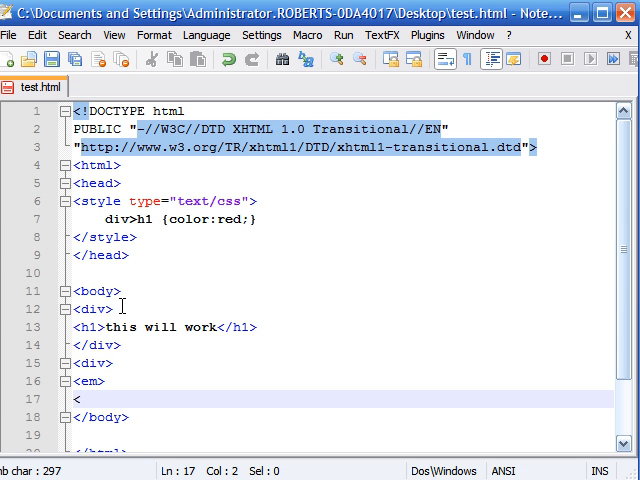
text(h1>t)
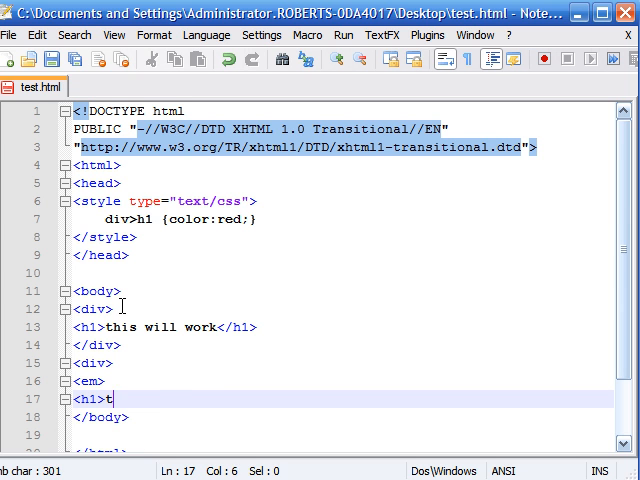
text(his wont work)
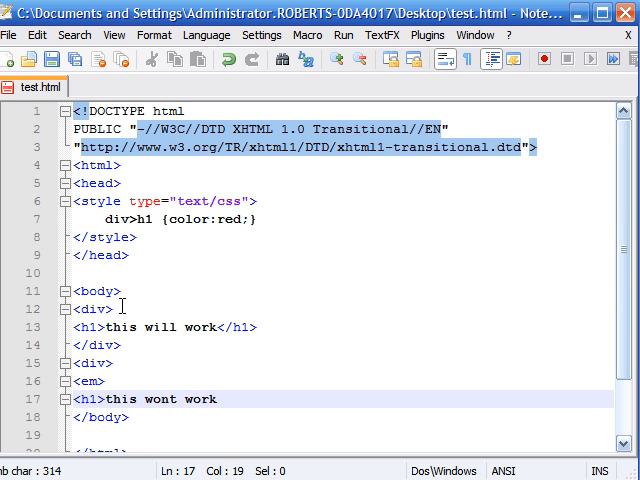
text(</h1>)
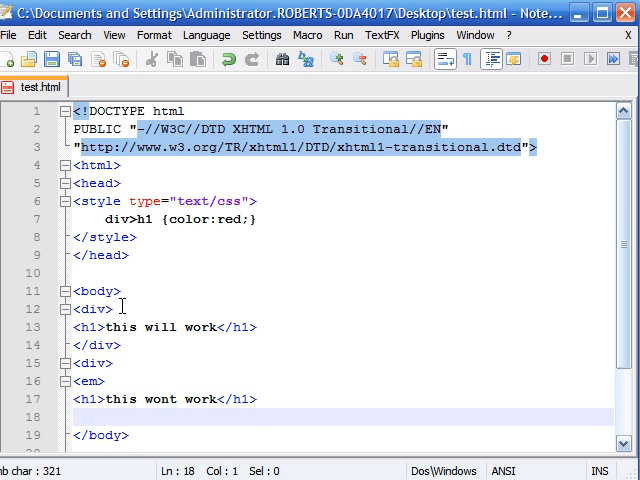
text(</em>)
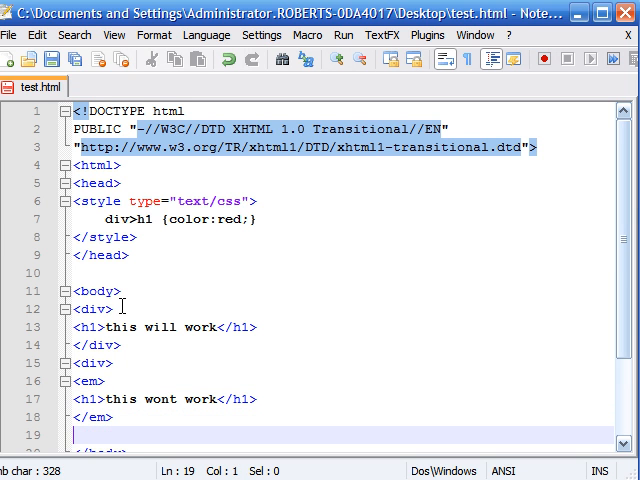
text(<div)
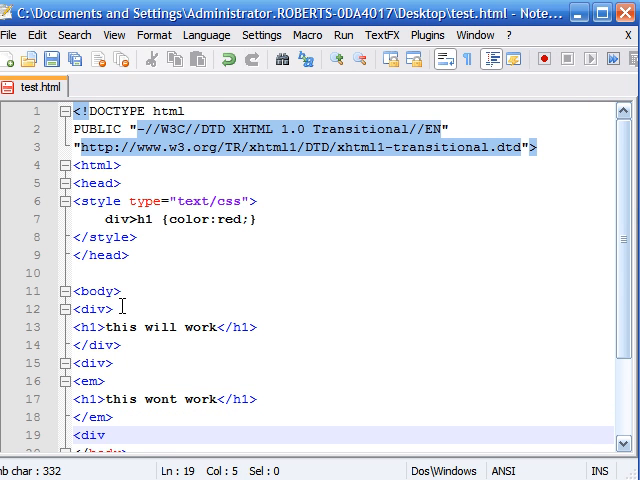
text(/)
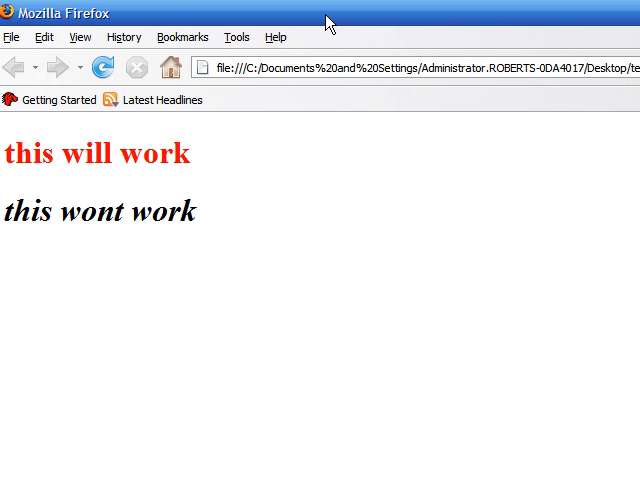
- Compare the red 'this will work' heading with the black italic 'this wont work' in Firefox
drag(8, 152, 190, 152)
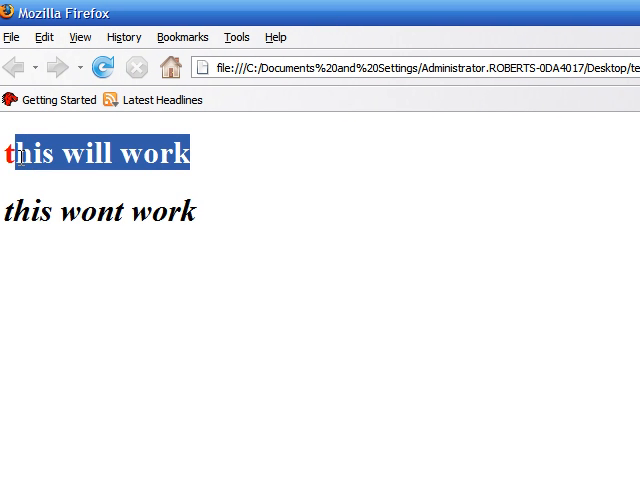
click(196, 172)
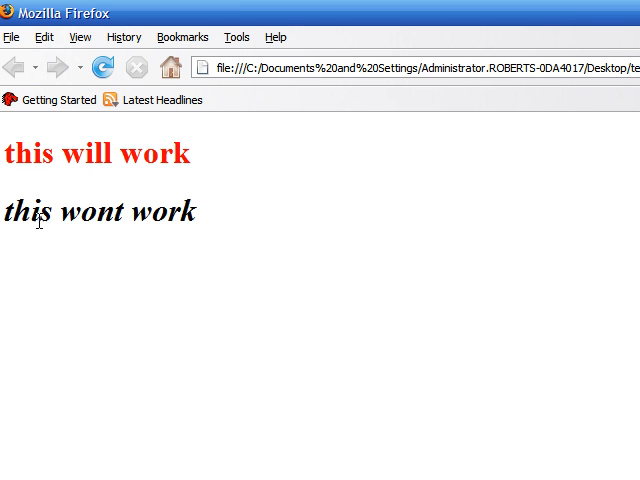
mouse_move(196, 218)
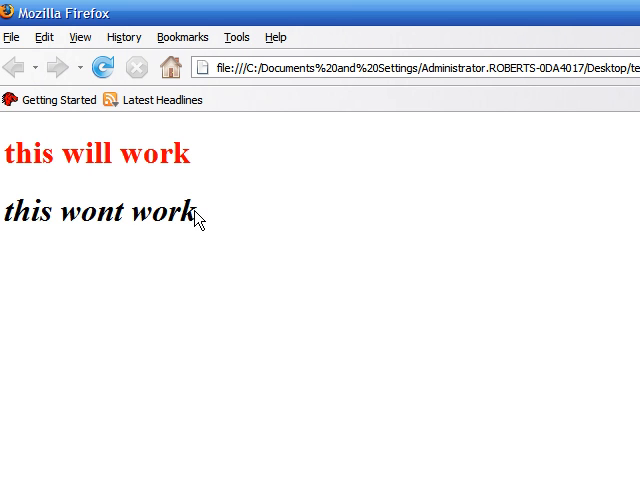
double_click(188, 212)
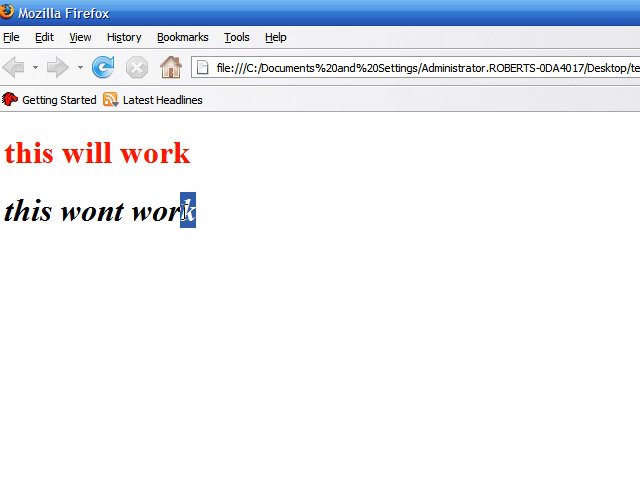
click(204, 212)
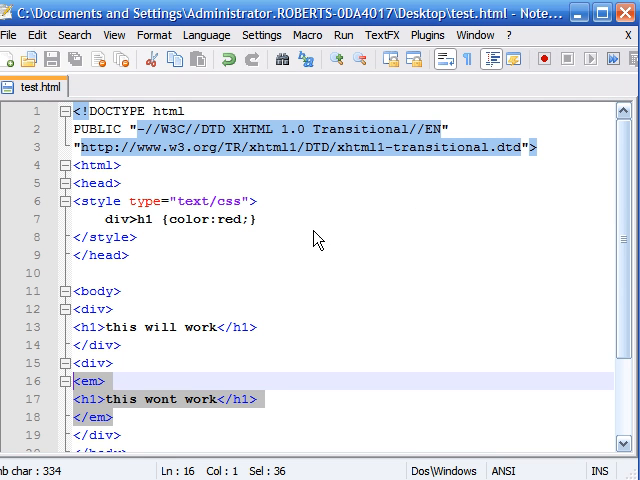
- Return to test.html in Notepad++ and clear the highlight on the em block
click(116, 416)
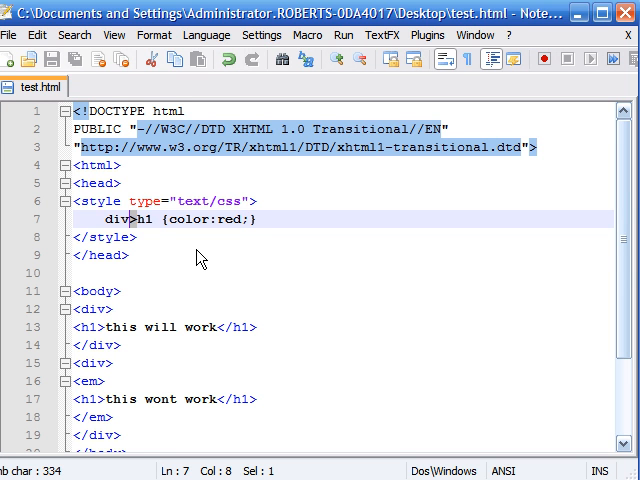
mouse_move(264, 270)
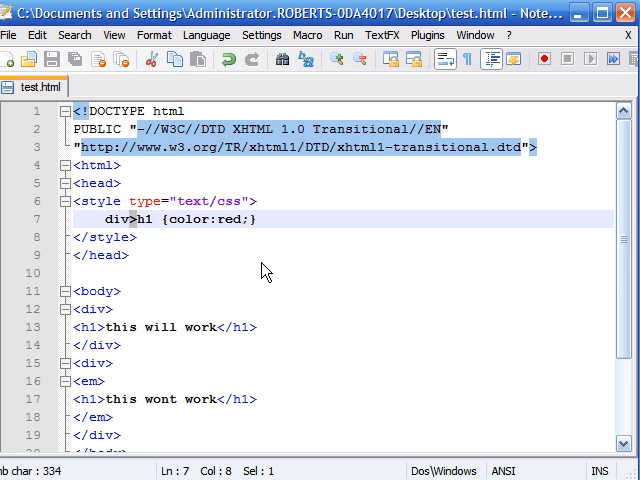
mouse_move(276, 280)
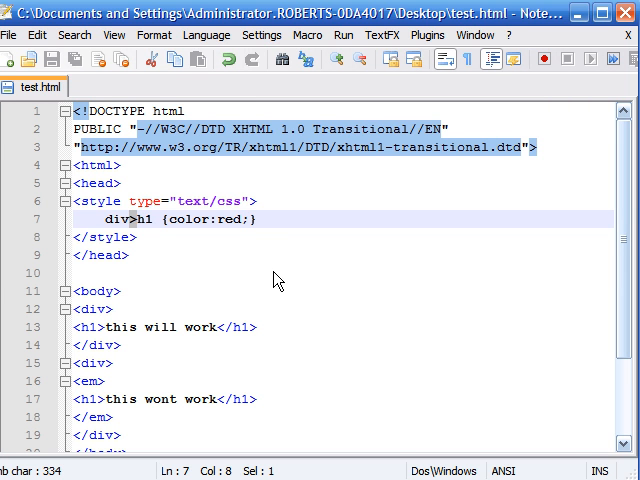